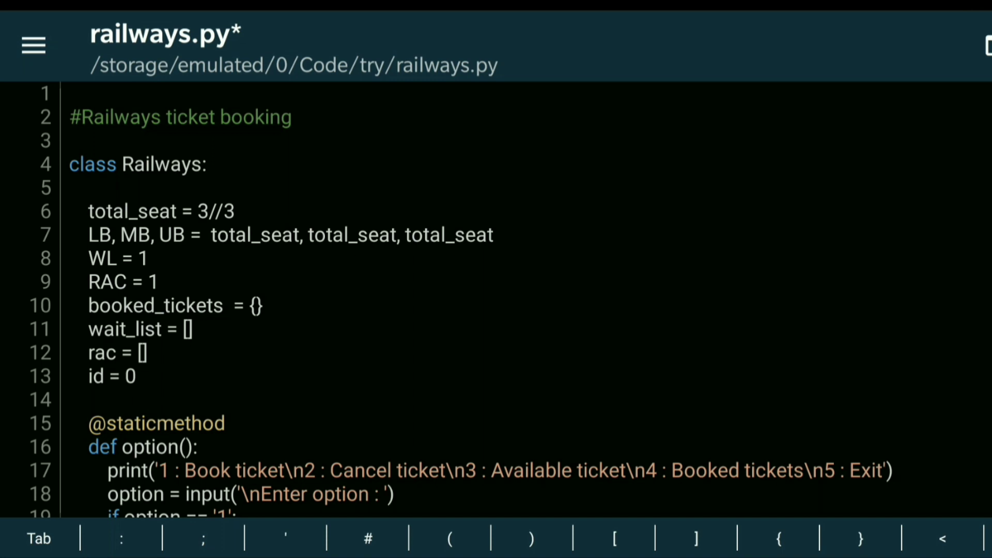
Scroll down through the railways.py ticket-booking code in the editor.
{"action": "scroll", "scroll_direction": "down", "scroll_amount": 3}
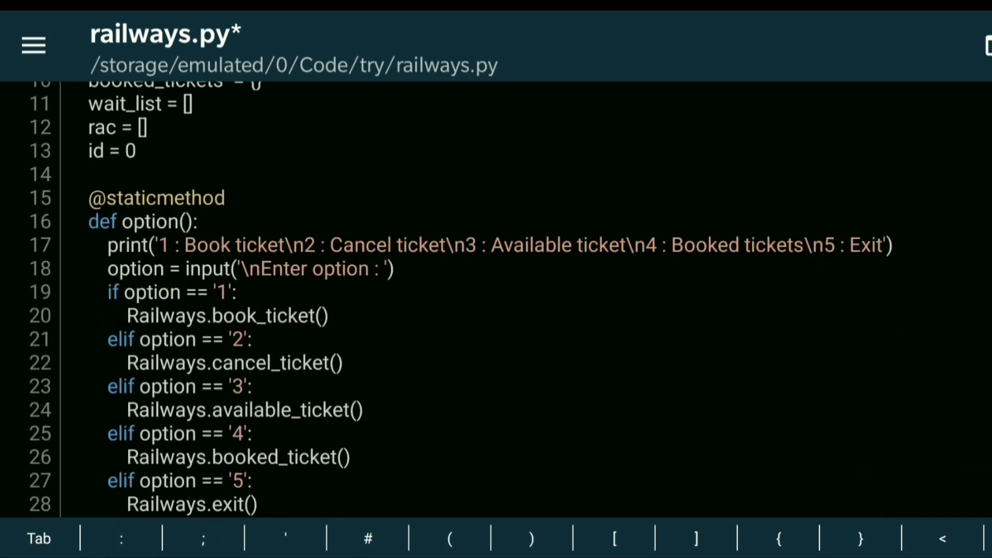
{"action": "scroll", "scroll_direction": "down", "scroll_amount": 3}
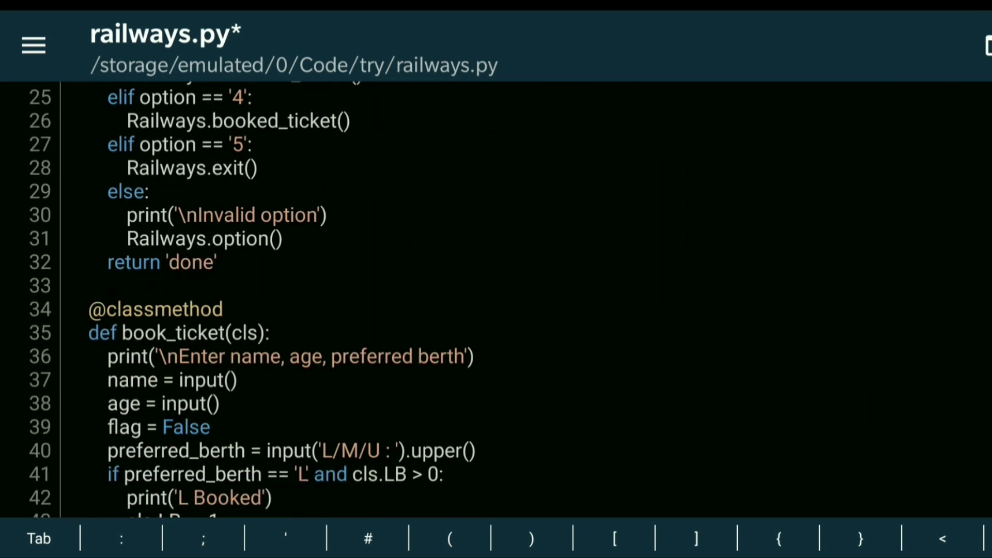
{"action": "scroll", "scroll_direction": "down", "scroll_amount": 3}
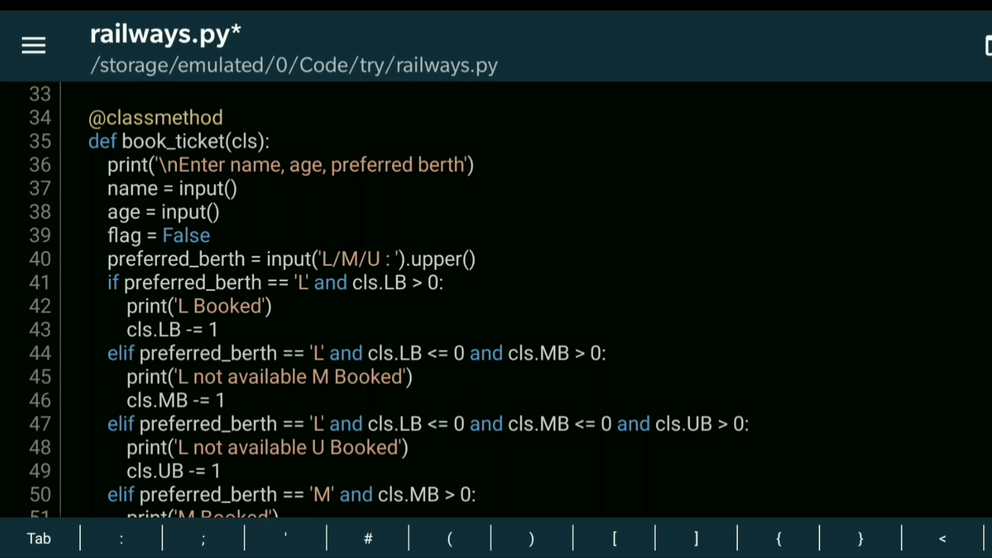
{"action": "scroll", "scroll_direction": "down", "scroll_amount": 3}
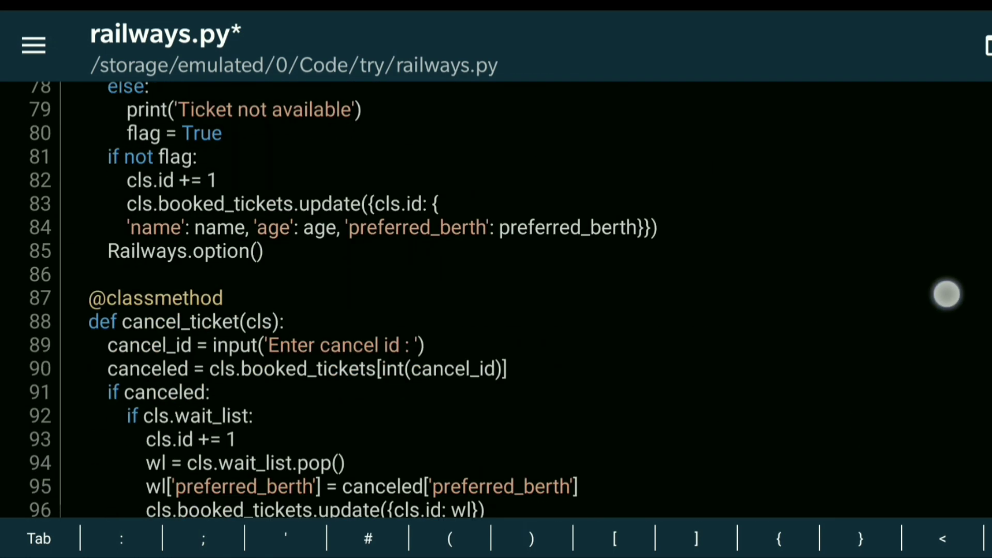
{"action": "scroll", "scroll_direction": "down", "scroll_amount": 3}
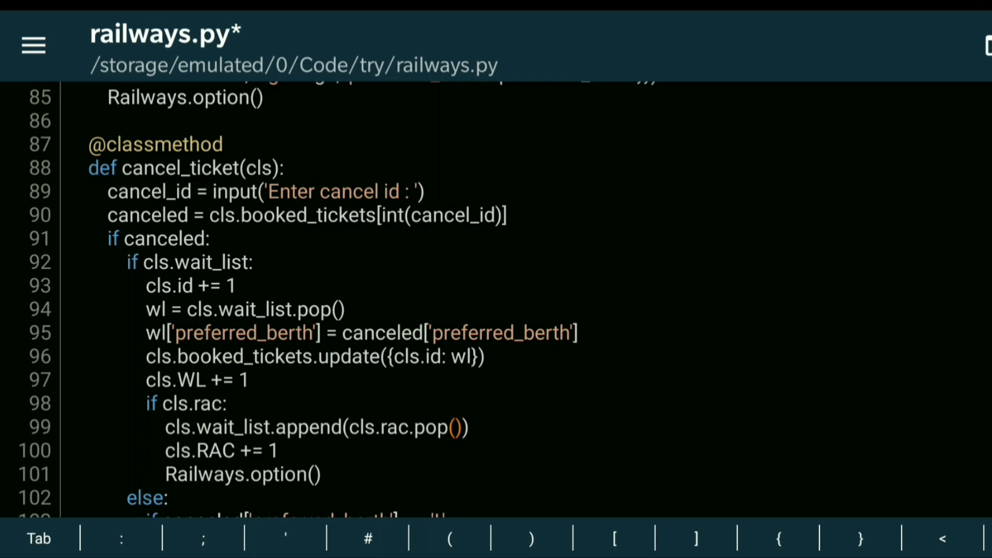
{"action": "scroll", "scroll_direction": "down", "scroll_amount": 3}
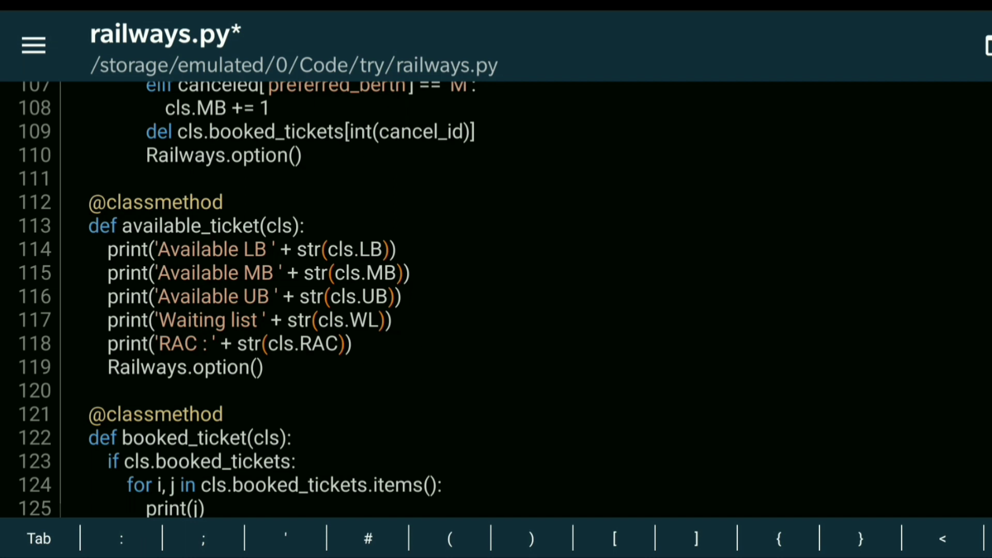
{"action": "scroll", "scroll_direction": "down", "scroll_amount": 3}
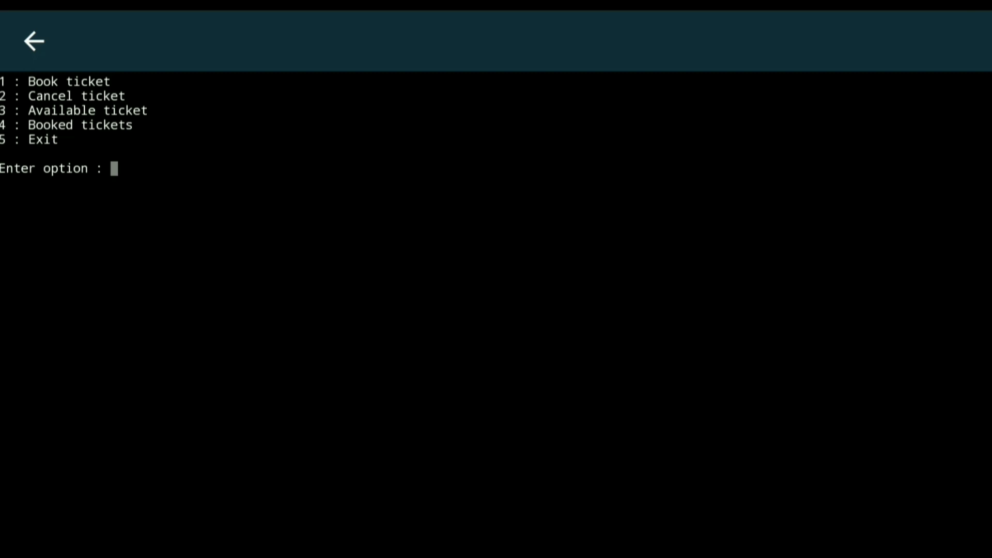
Choose menu option 1 and book passenger code, age 12, answering l for lower berth.
{"action": "left_click", "coordinate": [114, 168]}
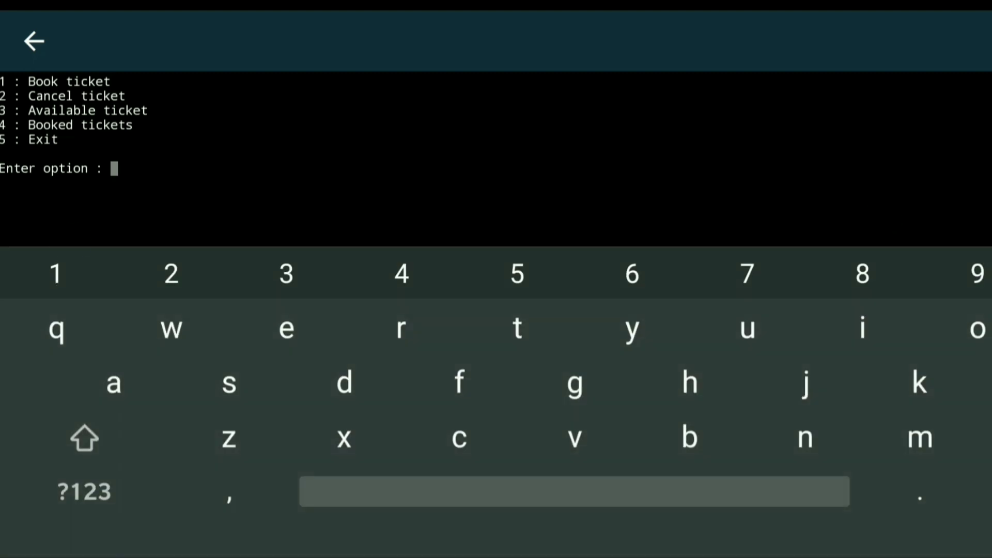
{"action": "left_click", "coordinate": [55, 273]}
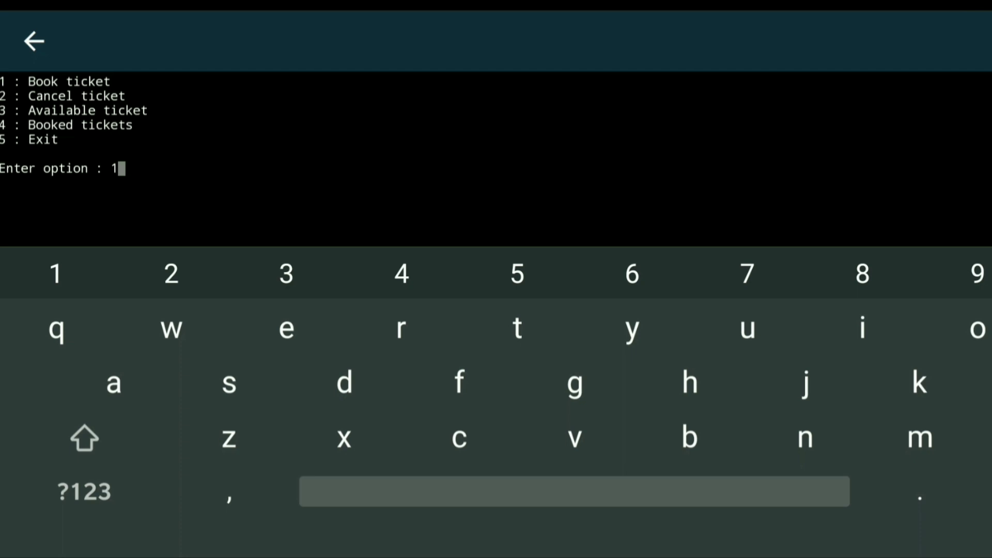
{"action": "key", "text": "enter"}
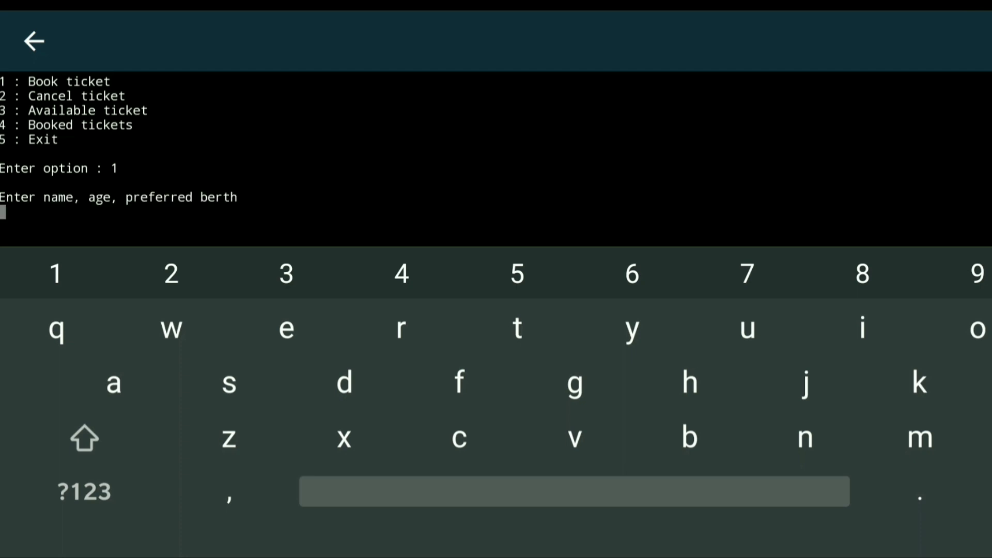
{"action": "left_click", "coordinate": [459, 439]}
{"action": "type", "text": "code"}
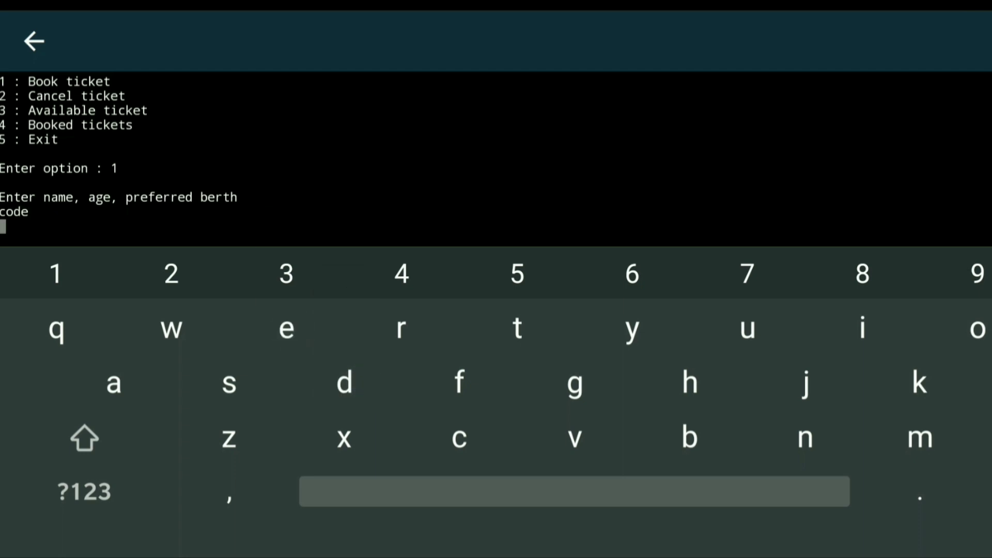
{"action": "type", "text": "12"}
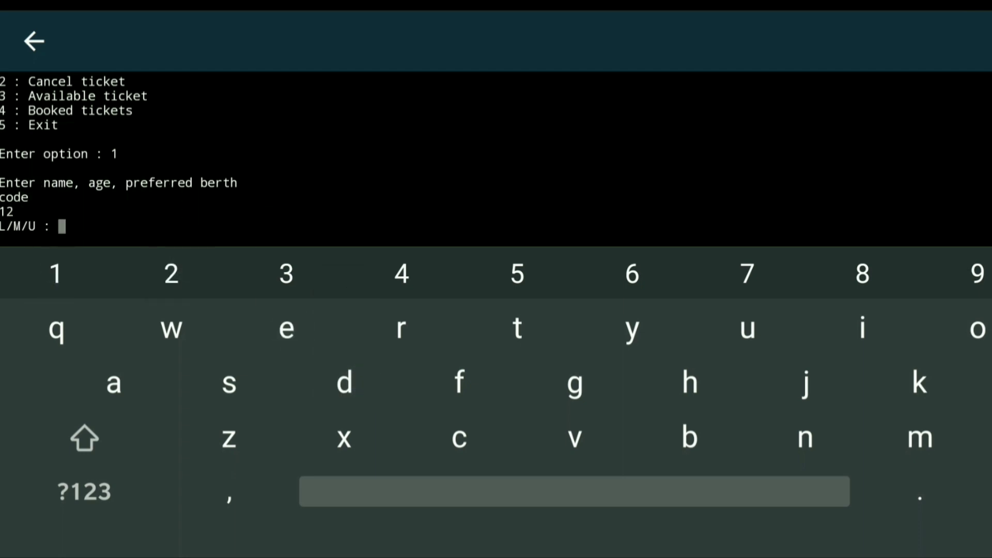
{"action": "type", "text": "l"}
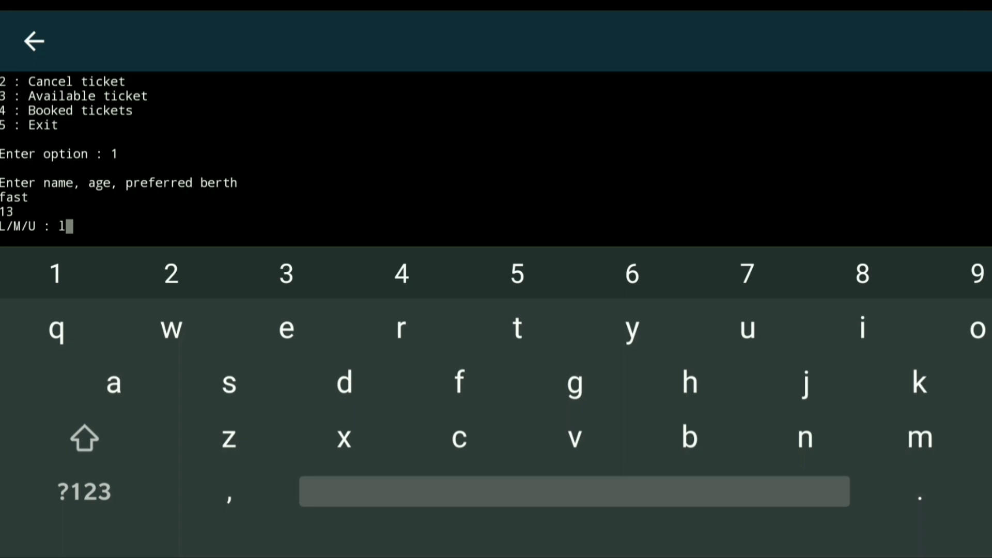
Submit fast's berth choice, then list booked tickets showing code (12) and fast (13).
{"action": "key", "text": "enter"}
{"action": "type", "text": "4"}
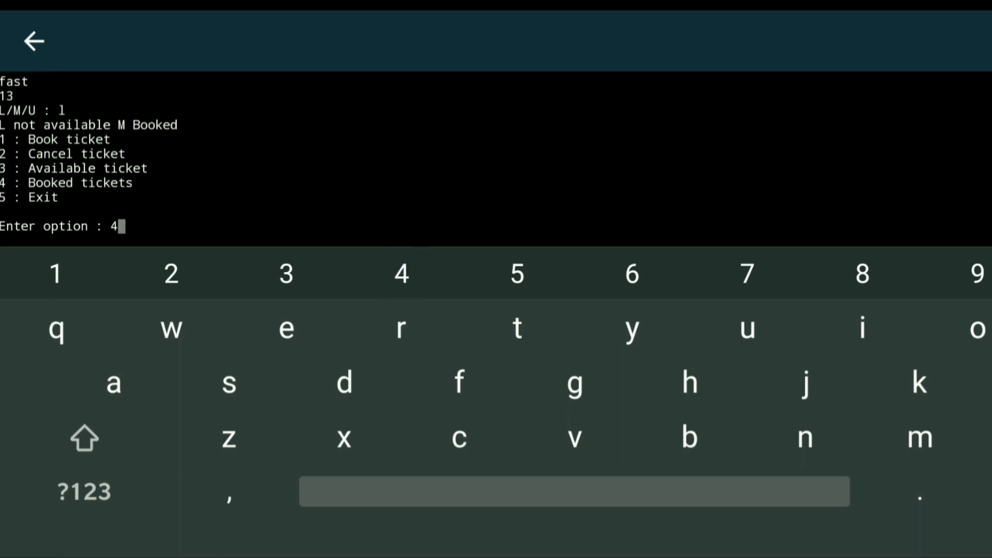
{"action": "key", "text": "enter"}
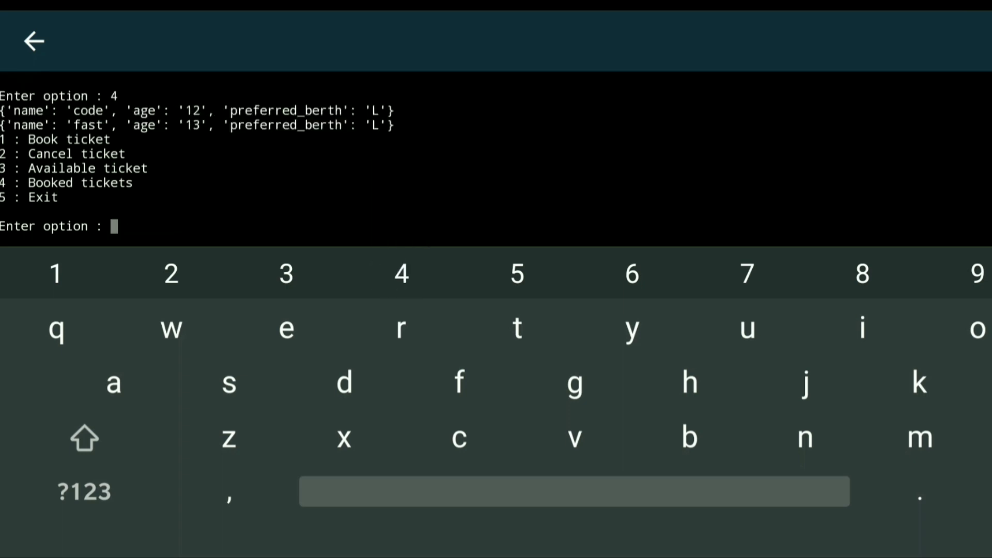